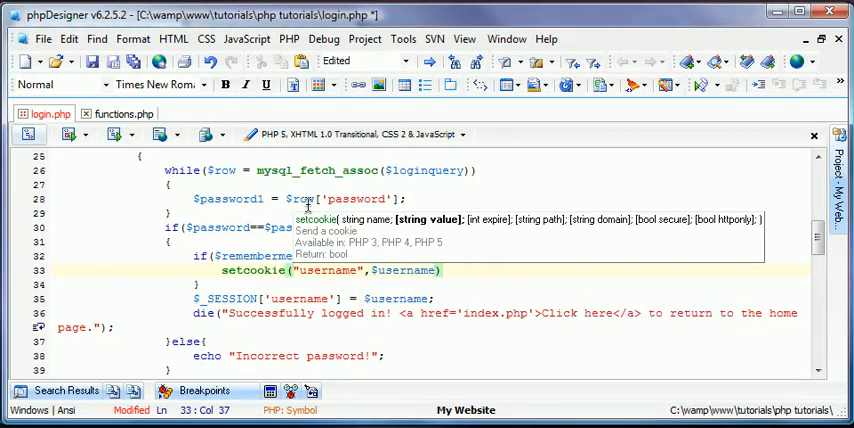
- Give the login setcookie call an expiry of time()+259200
text())
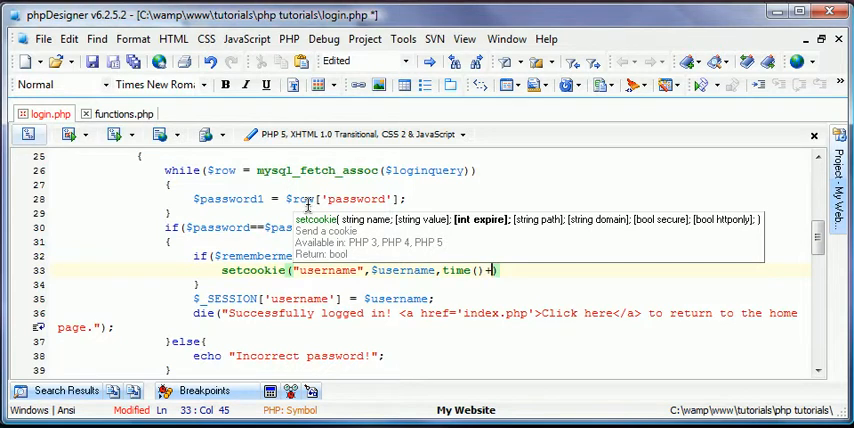
text(259)
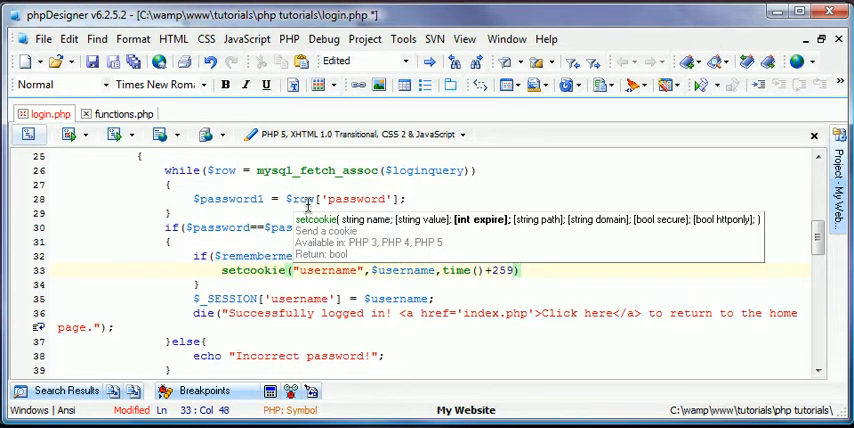
text(00)
click(432, 285)
text(else if($)
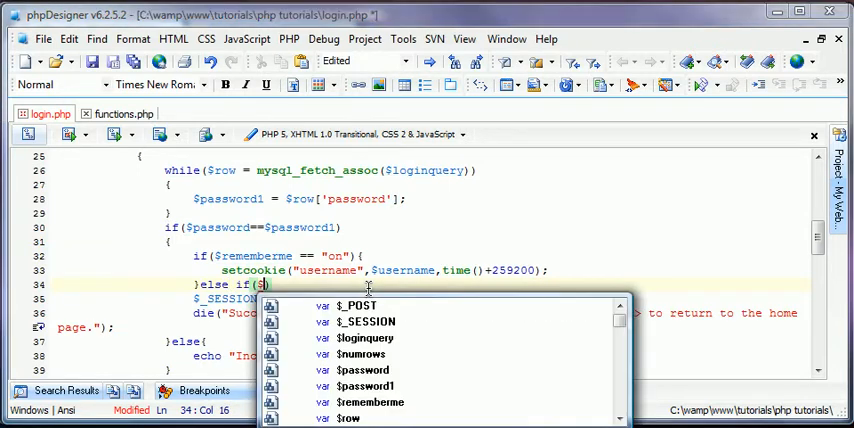
- Add an else-if branch for empty $rememberme with braces and echo remember-me messages
text(rememberme == ""))
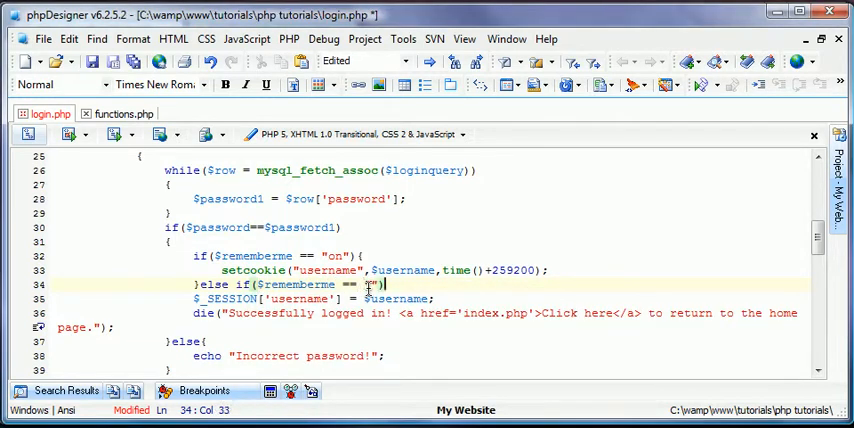
text({)
text(})
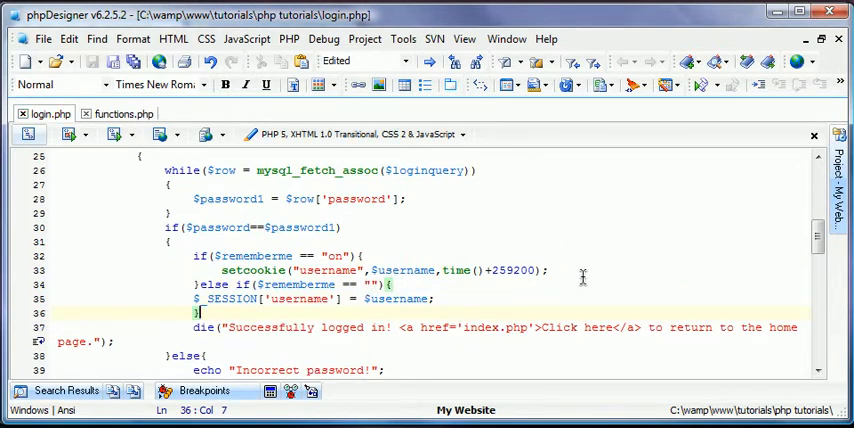
click(580, 270)
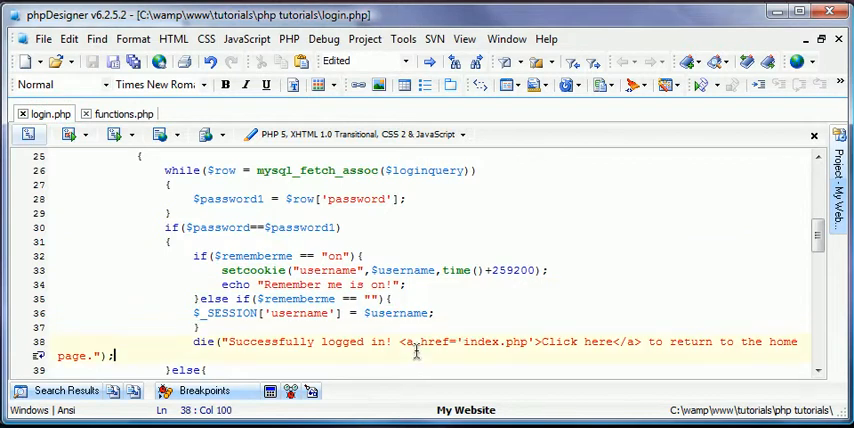
text(echo)
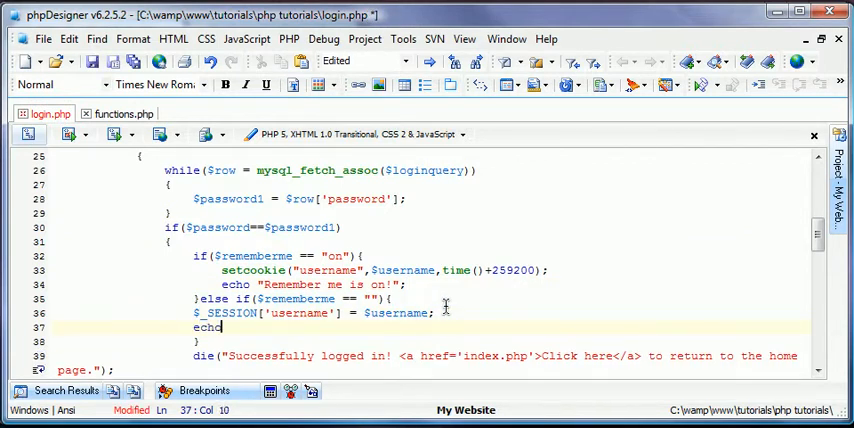
text("Reme)
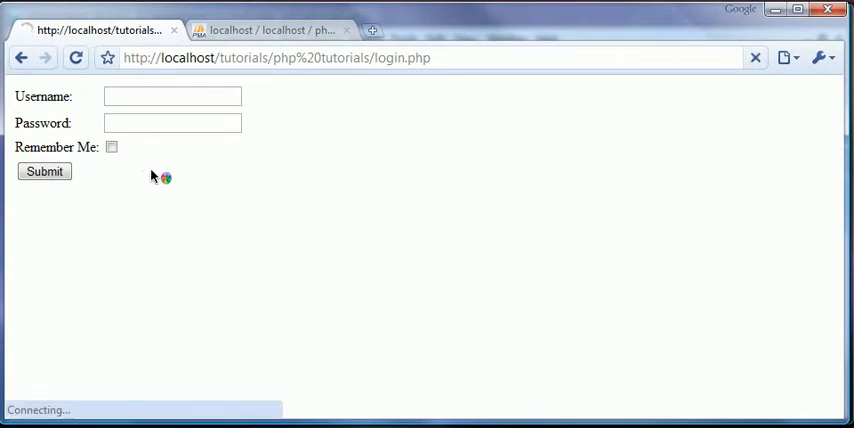
- Log in as AndrewRenn with Remember Me unchecked, triggering the rememberme notice
text(Ab)
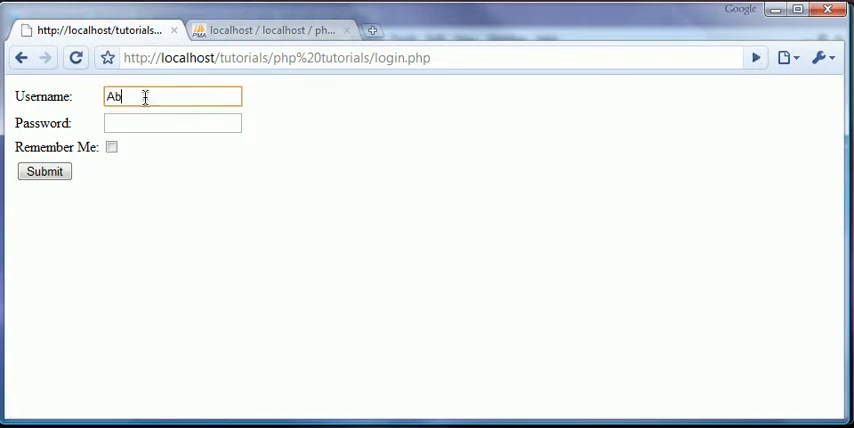
text(AndrewRenn)
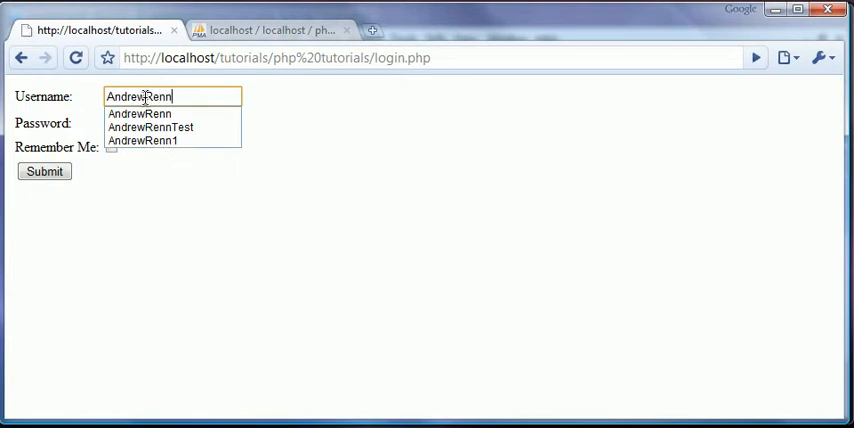
click(44, 171)
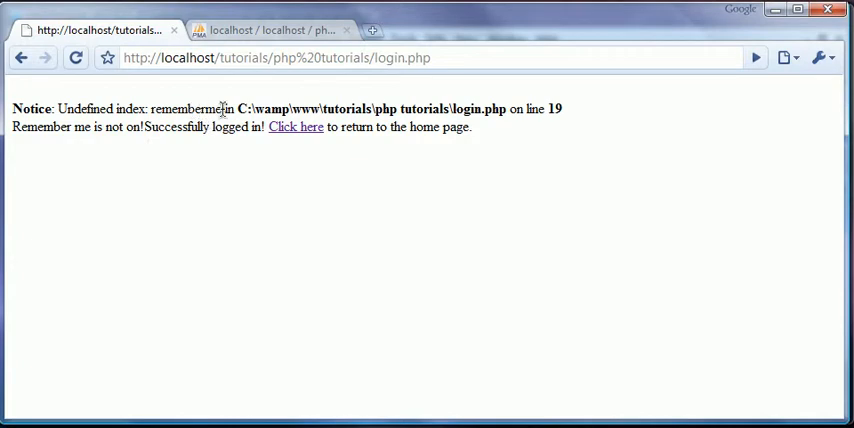
click(270, 30)
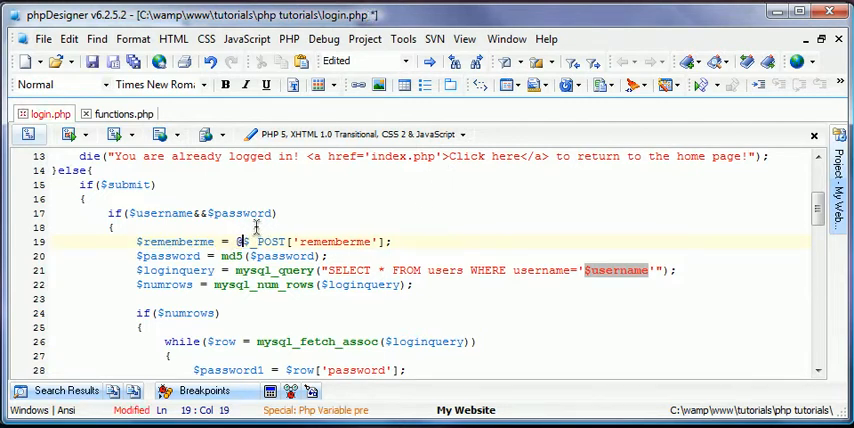
- Scroll login.php toward line 19 to add @ before $_POST['rememberme']
scroll(down, 3)
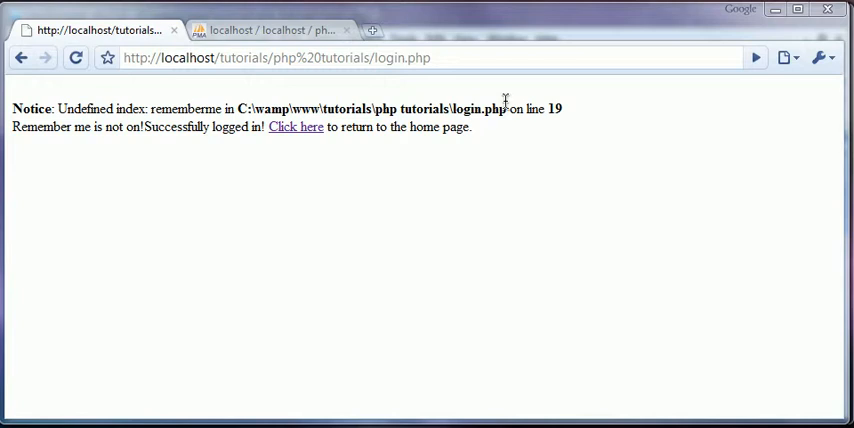
mouse_move(295, 127)
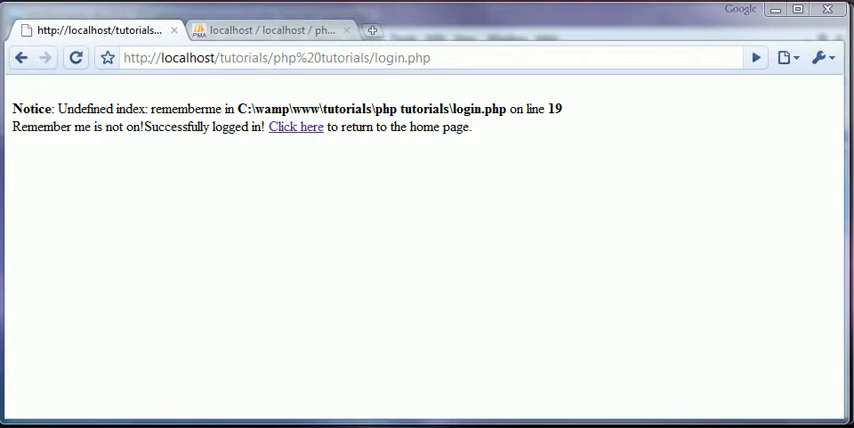
mouse_move(111, 124)
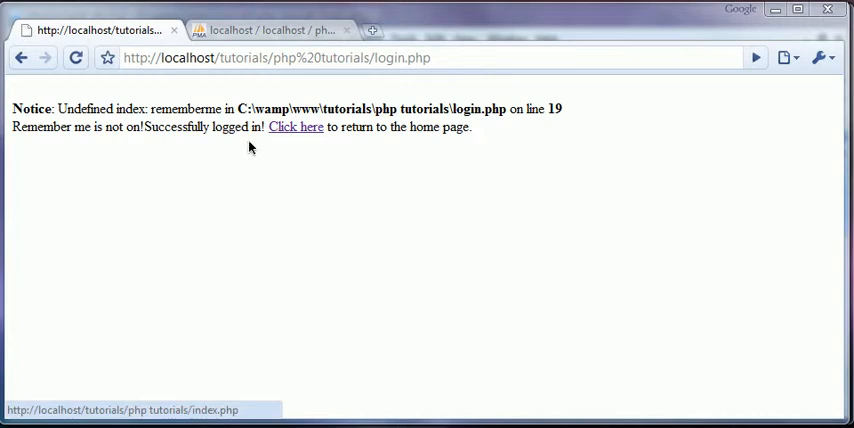
- Go home and log out by changing the URL to logout.php
click(295, 126)
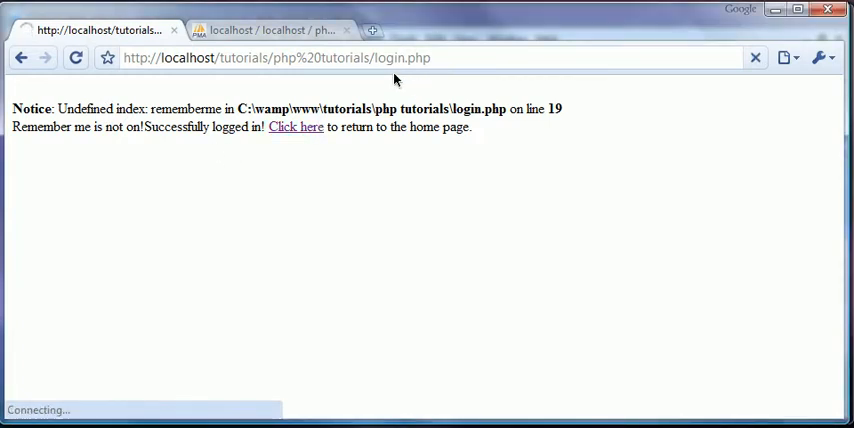
click(295, 127)
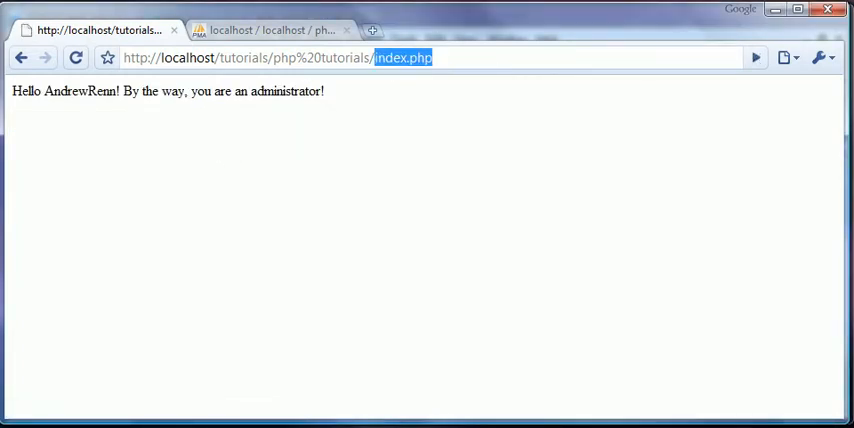
text(logout.p)
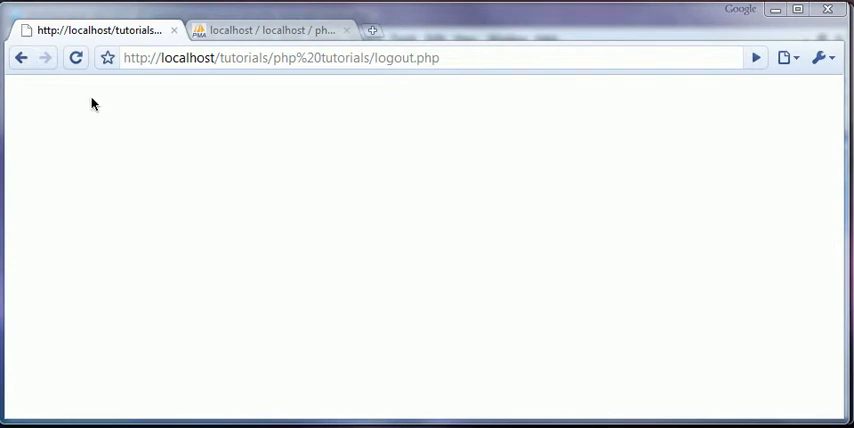
mouse_move(524, 112)
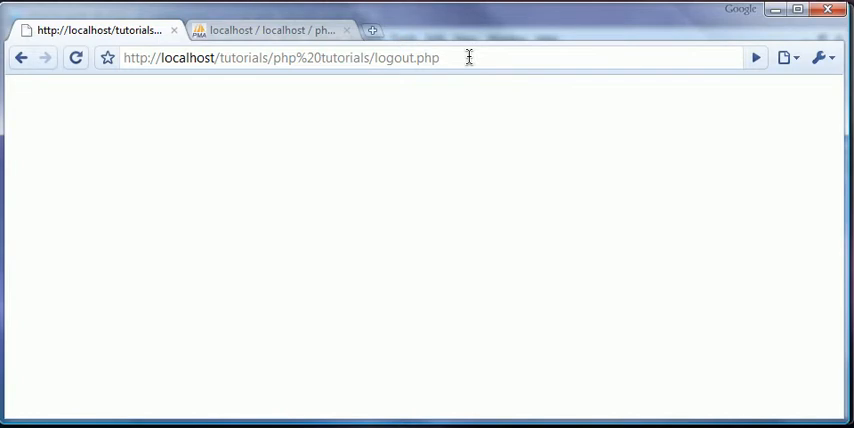
double_click(406, 57)
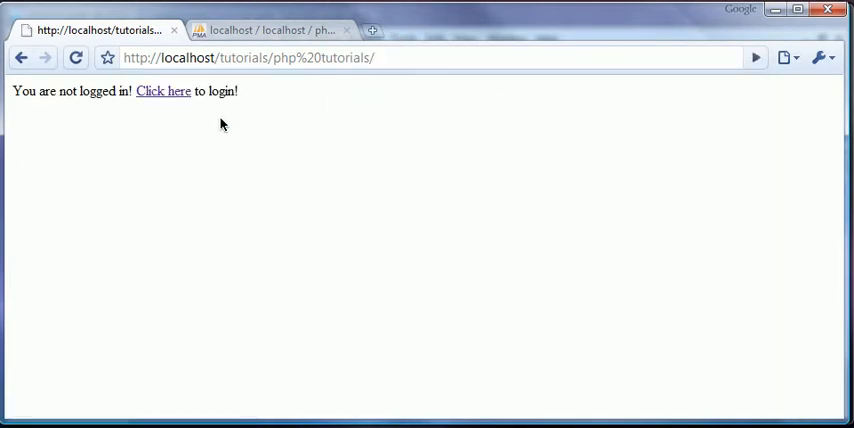
- Log in as Andrewrenn with Remember Me checked, then return to the home page
click(162, 91)
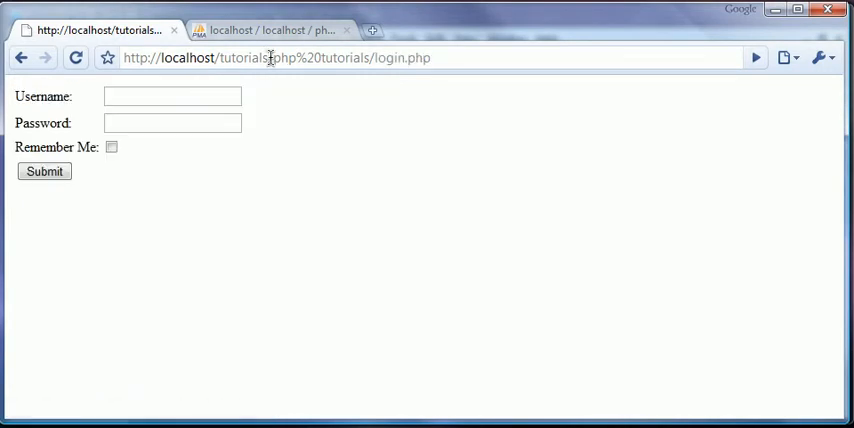
click(111, 146)
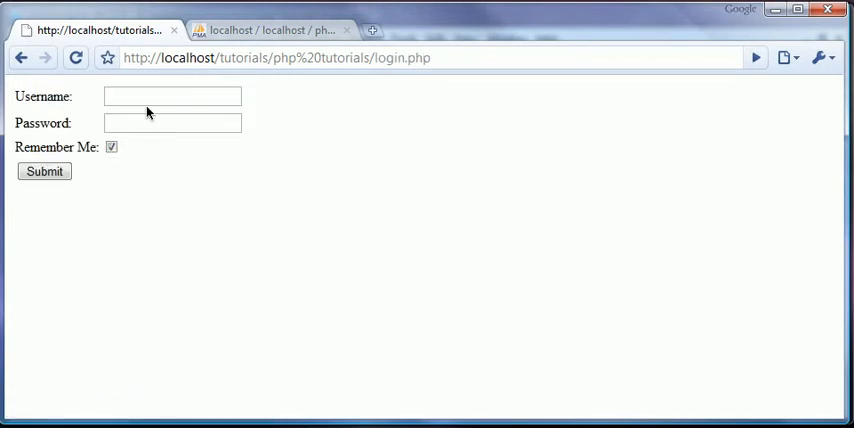
text(Andrewrenn)
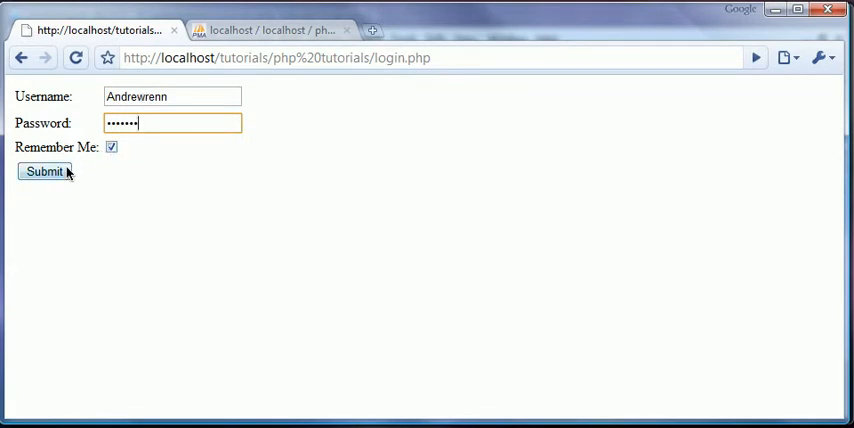
click(44, 171)
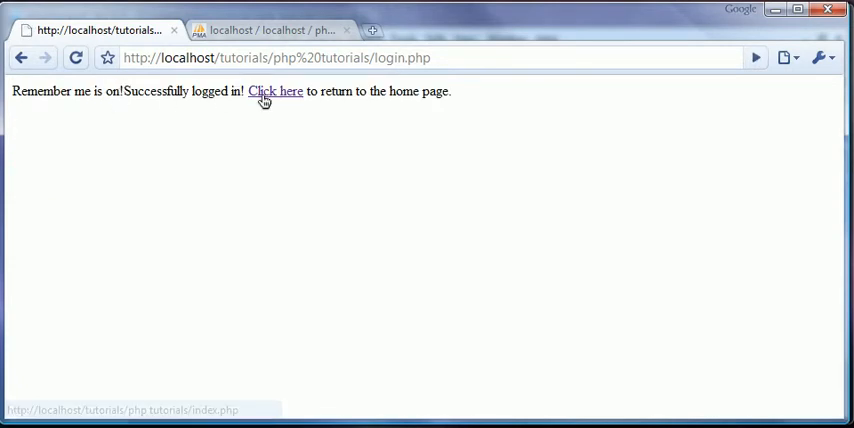
click(275, 91)
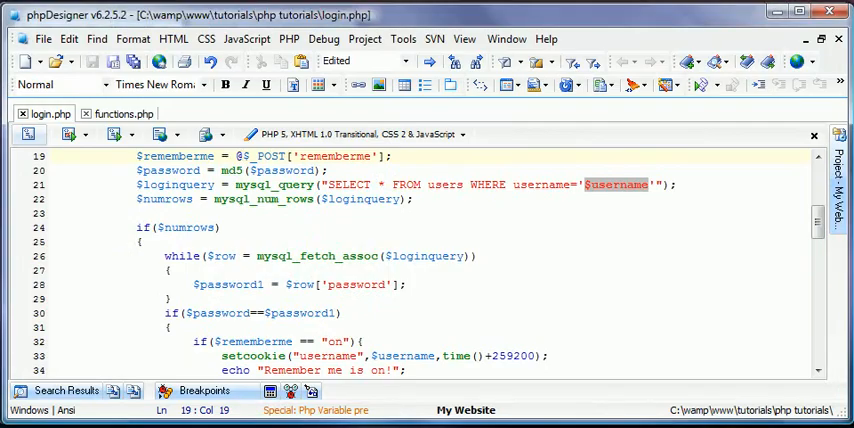
- Delete the $sesuser = @$_SESSION['username']; line from index.php
scroll(up, 3)
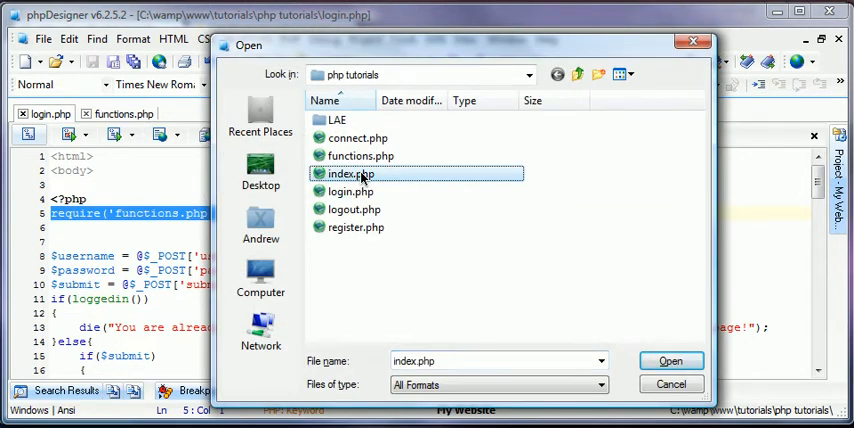
click(671, 361)
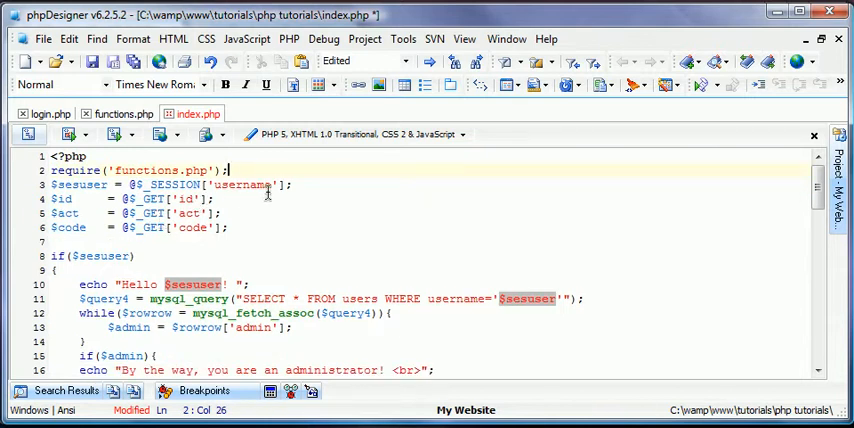
key(Delete)
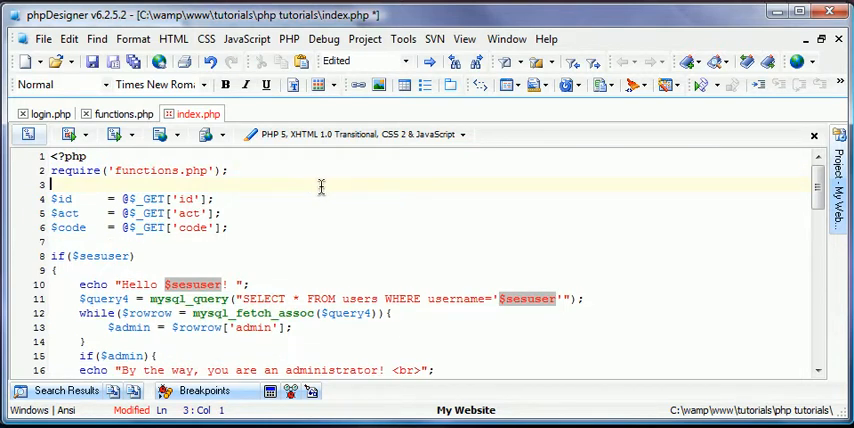
mouse_move(418, 154)
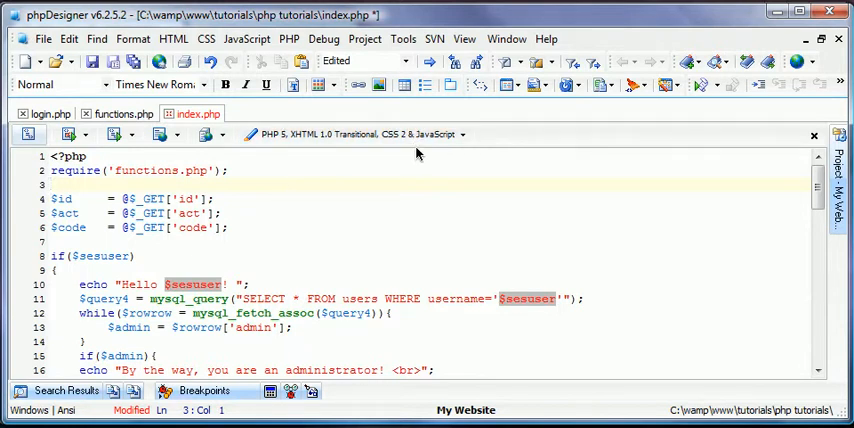
click(122, 113)
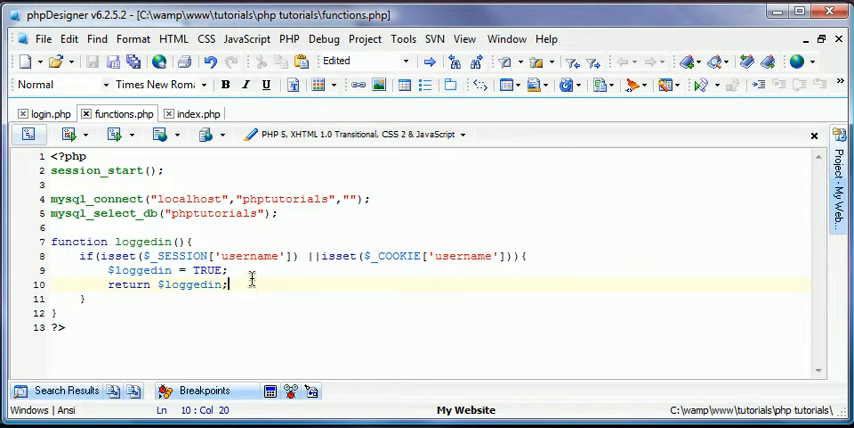
- Inside loggedin(), add an isset($_SESSION['username']) check assigning $sesuser from the session
click(229, 270)
text(if(i)
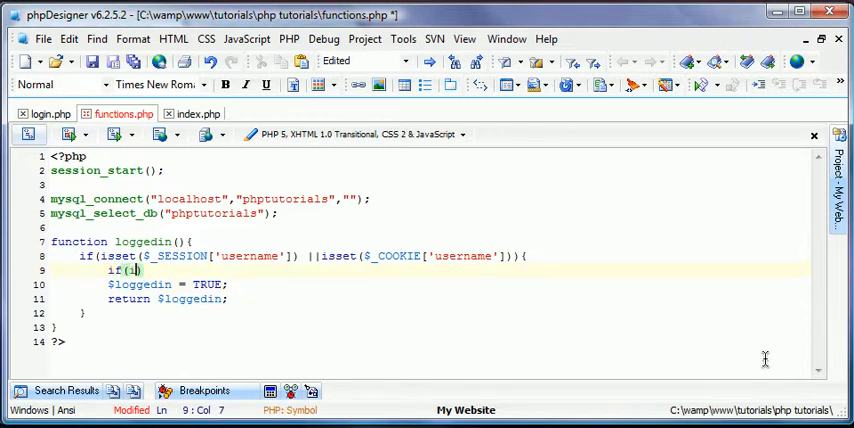
text(isset($_SESSION['username)
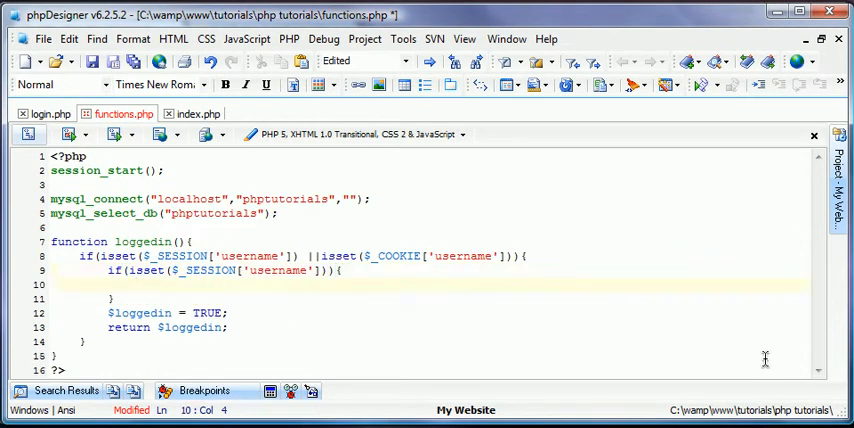
text($sesuser =)
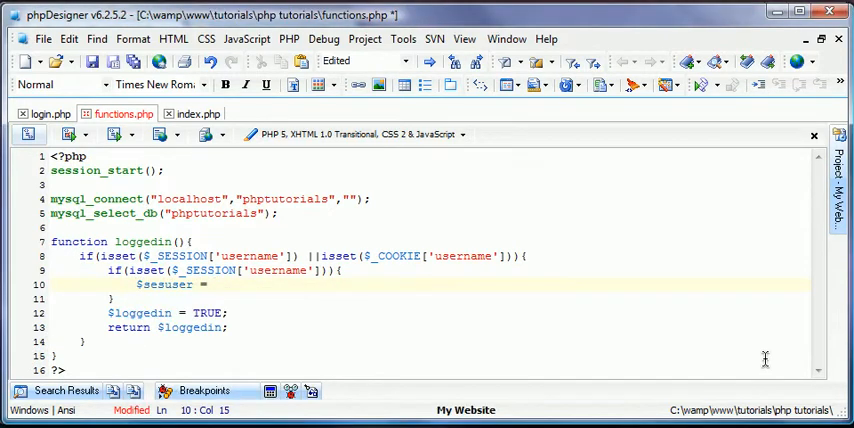
text($_SESSION)
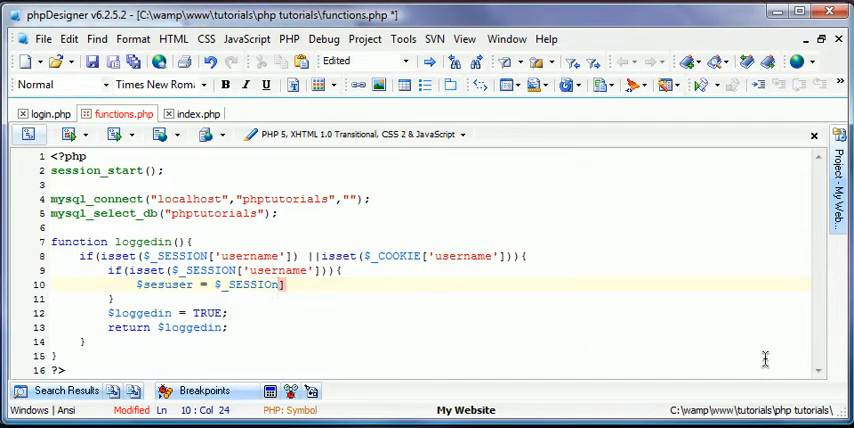
text([')
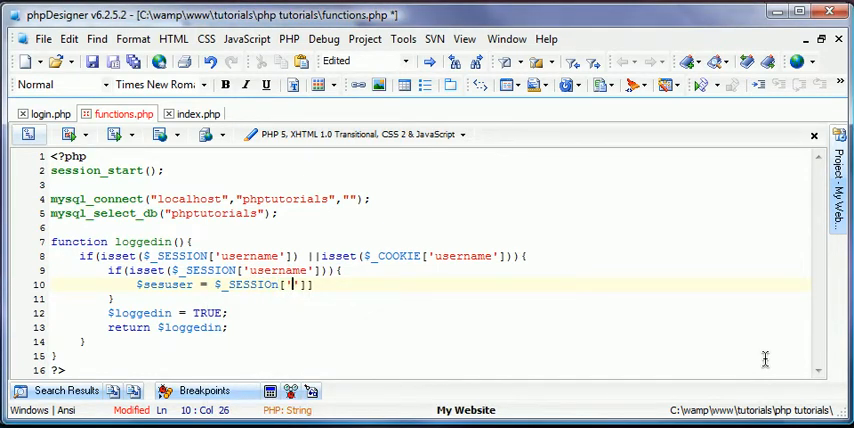
text(USERNAME)
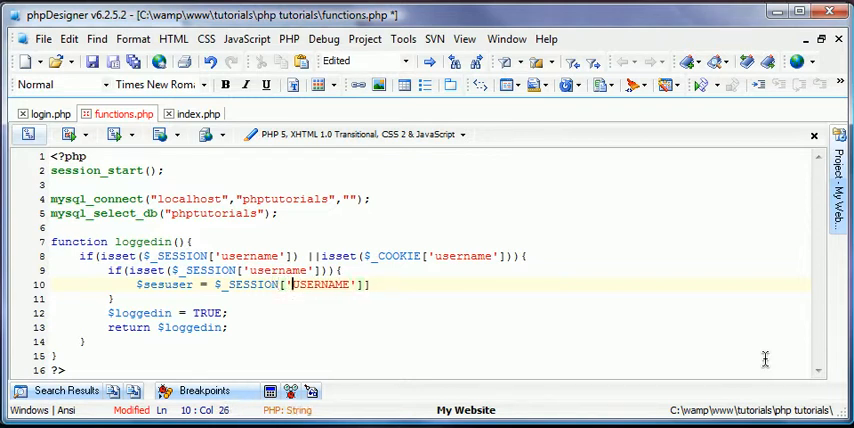
double_click(320, 284)
text(username)
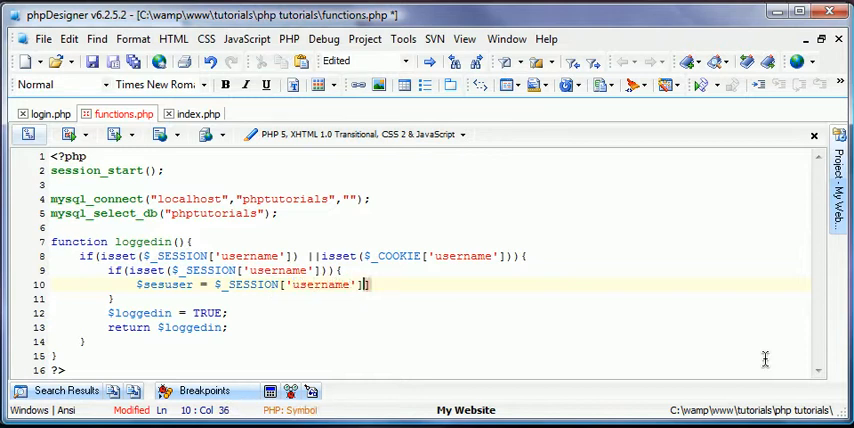
text(;)
click(430, 299)
text(else)
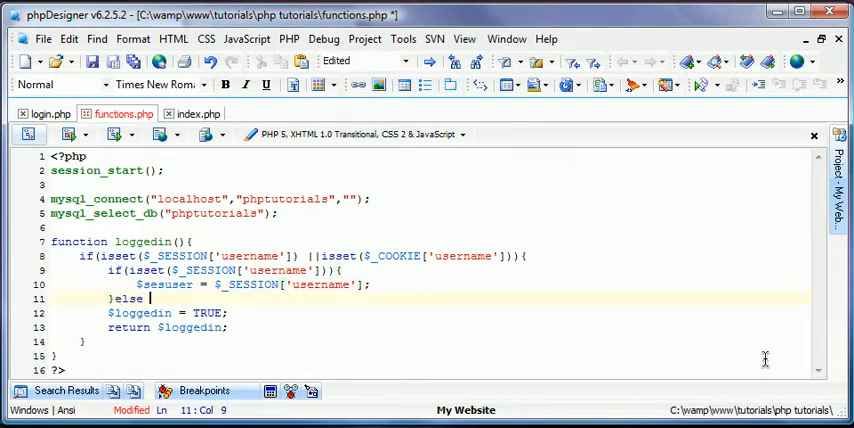
- Add the else branch setting $sesuser from $_COOKIE['username']
text({)
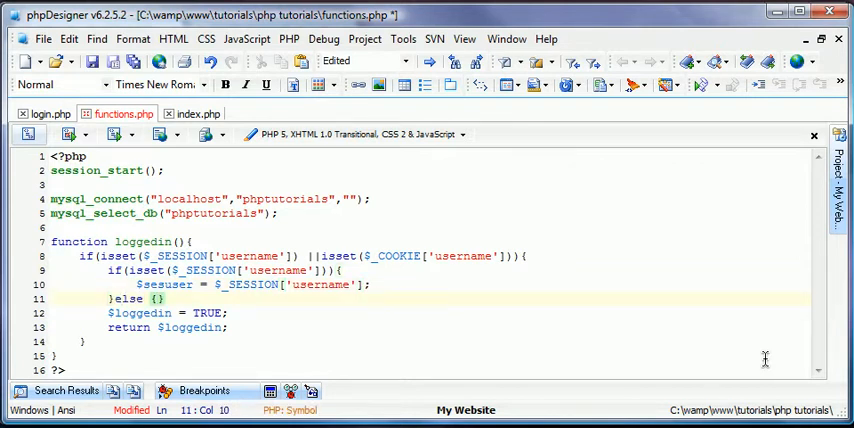
text($)
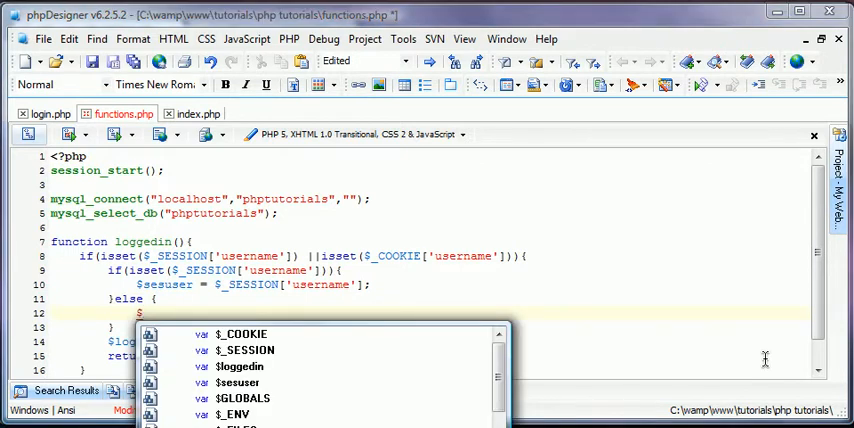
text($_COOKIE[')
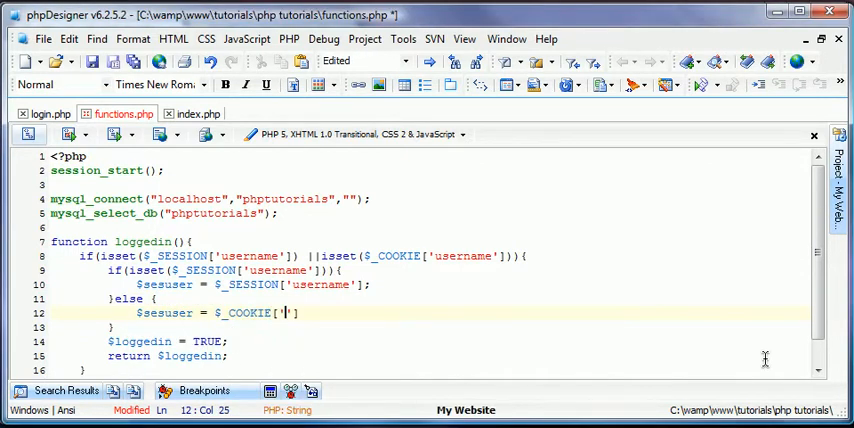
text(US)
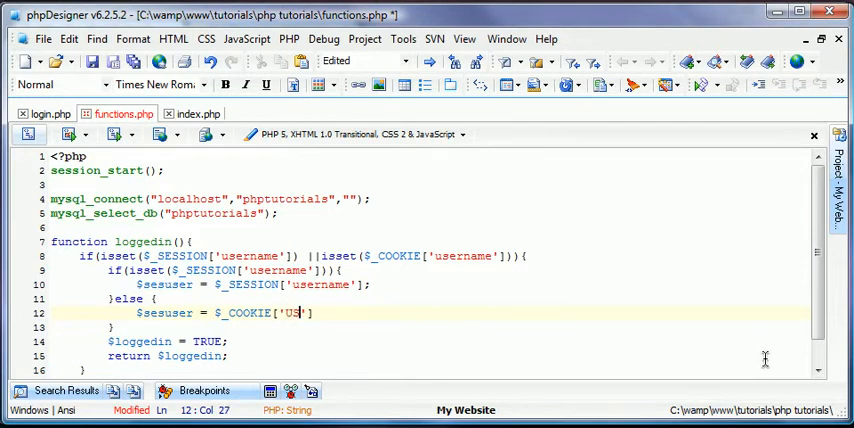
text(ername'];)
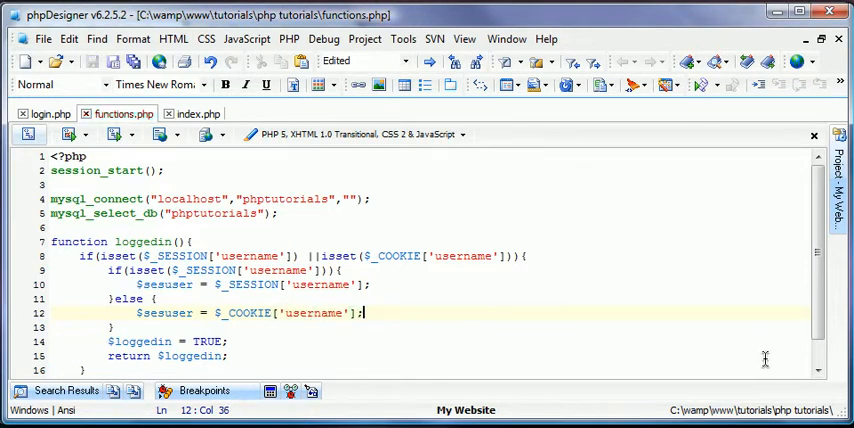
scroll(down, 3)
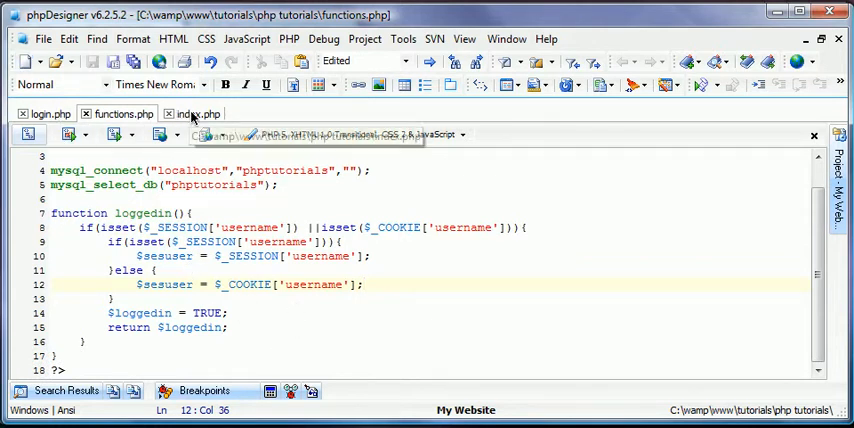
- Reload index.php in Chrome, showing the undefined sesuser notice and 'You are not logged in!'
click(196, 113)
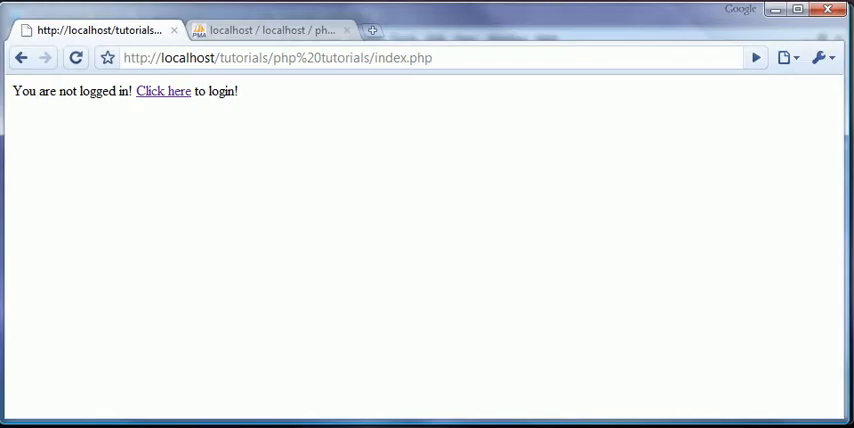
click(163, 91)
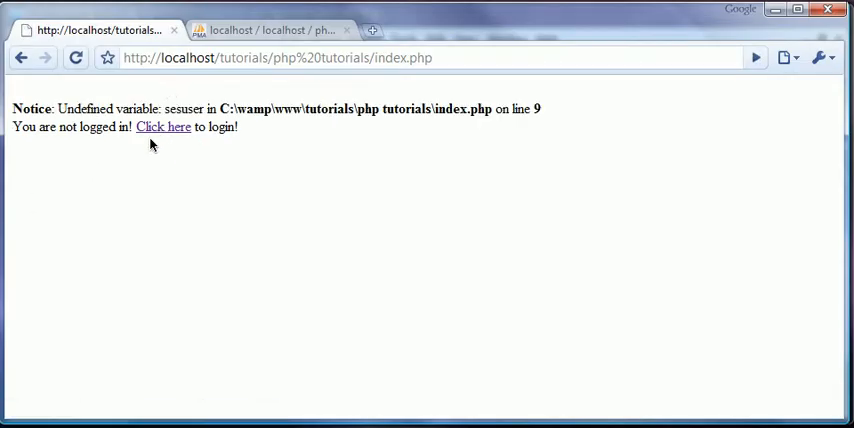
mouse_move(56, 247)
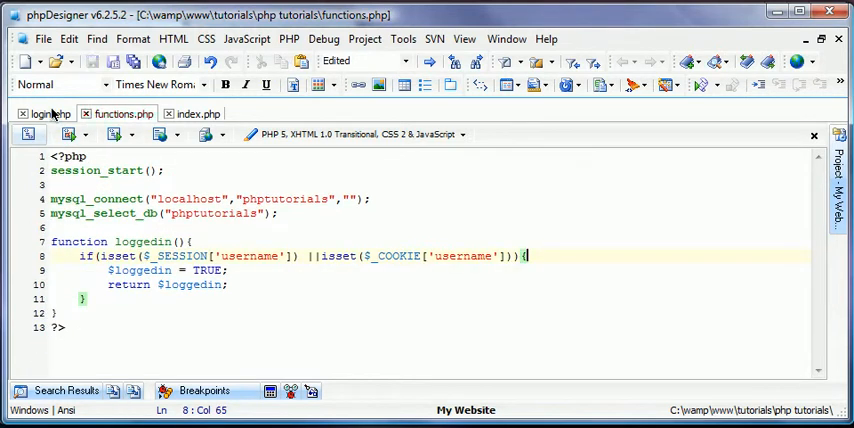
- Change index.php's line 8 condition from if($sesuser) to if(loggedin())
click(48, 113)
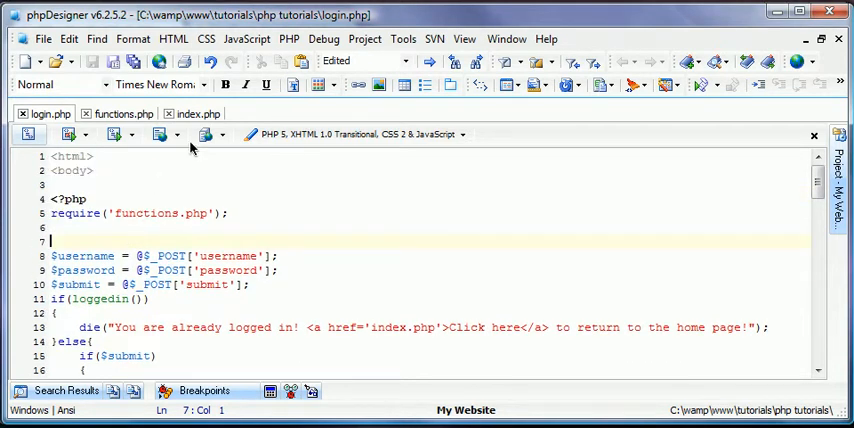
click(197, 113)
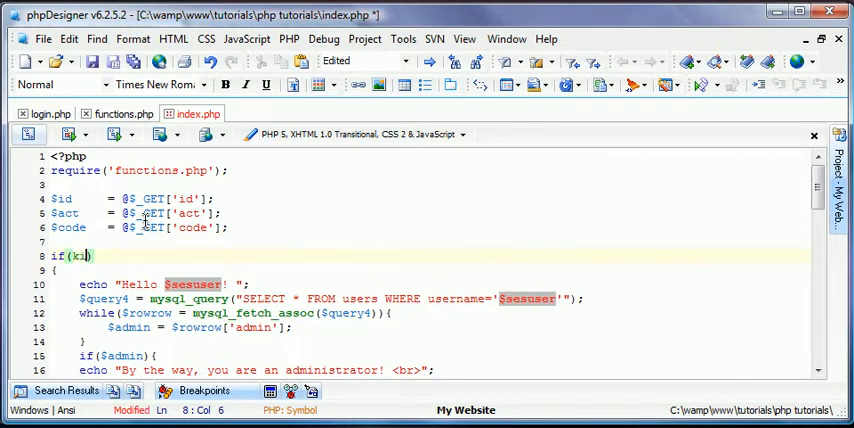
text(oggedin)
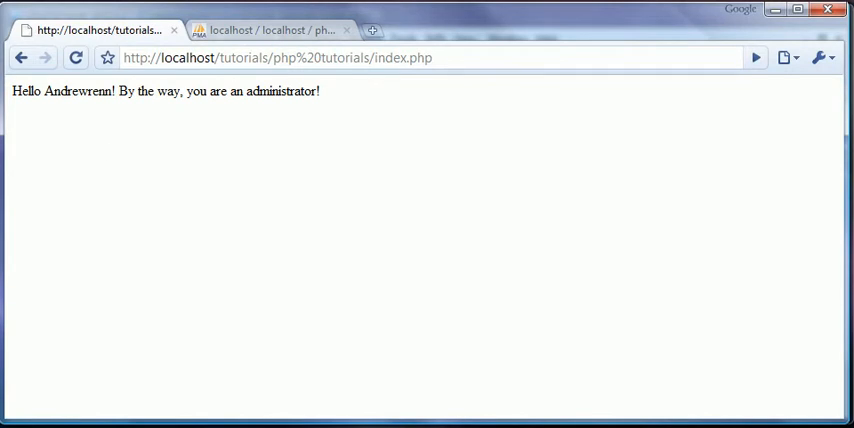
- Close the phpMyAdmin tab and enter logout.php in the address bar
click(346, 30)
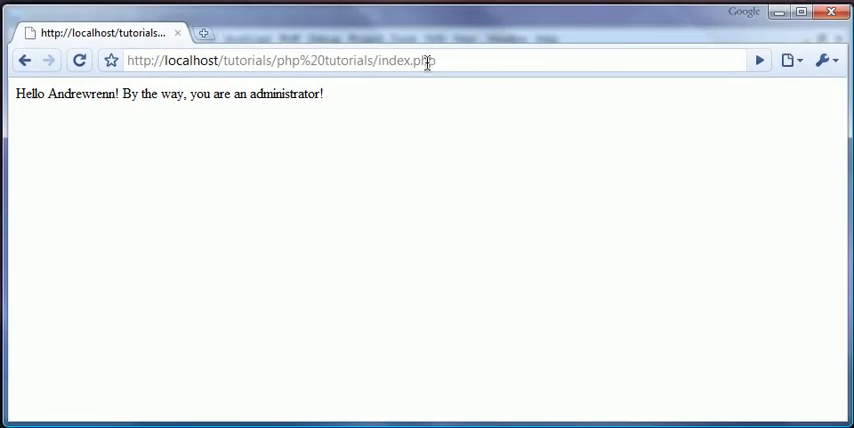
text(logout.php)
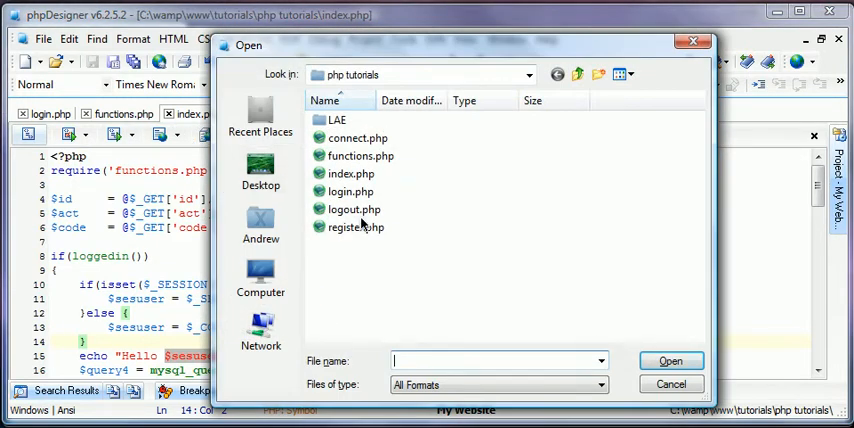
- Add setcookie("username","",time()-259200) below session_destroy() in logout.php
double_click(355, 209)
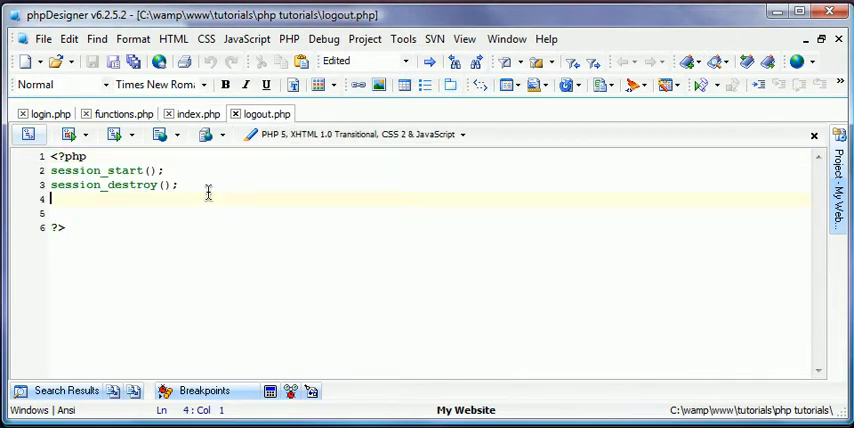
key(Backspace)
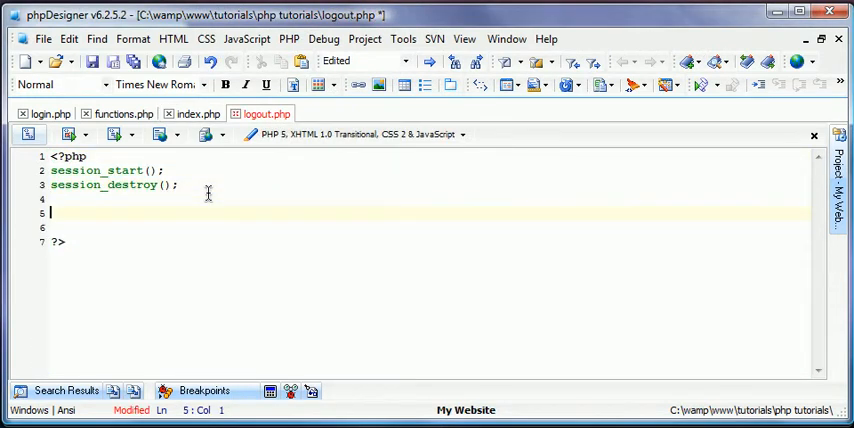
text(setcookie)
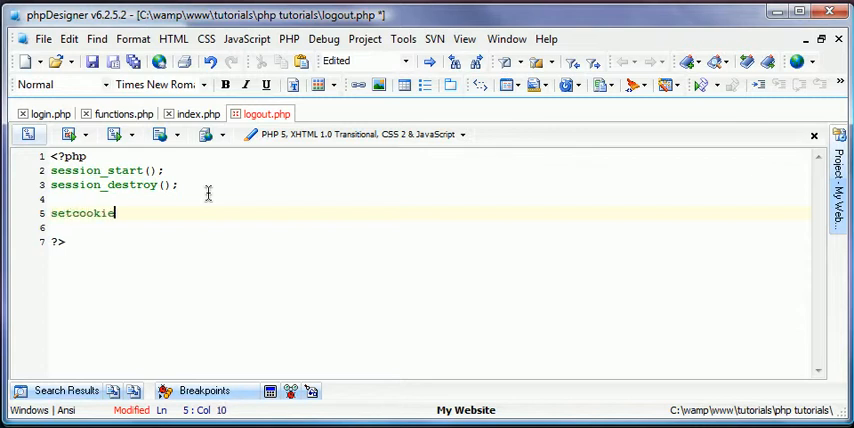
text(($)
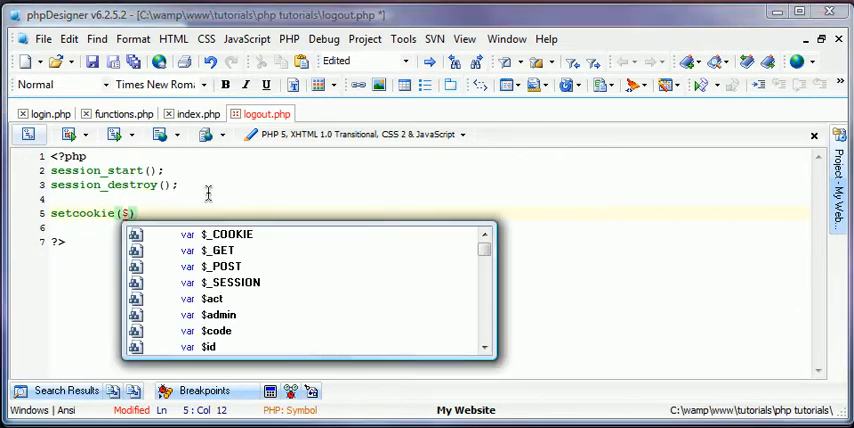
text("u)
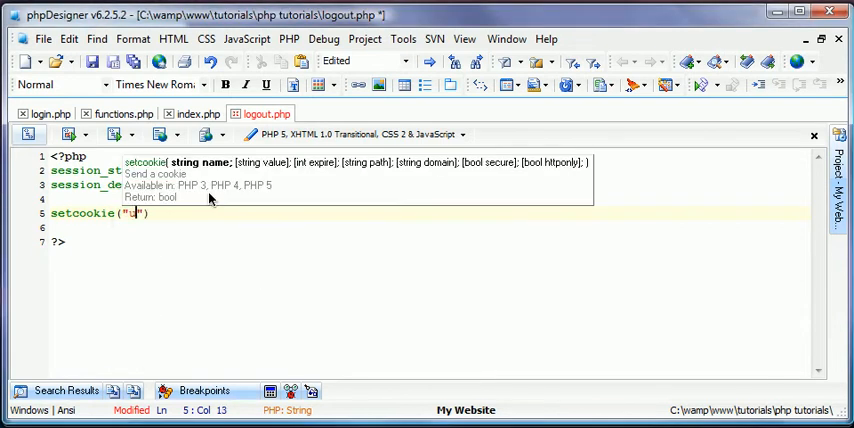
text(sername",)
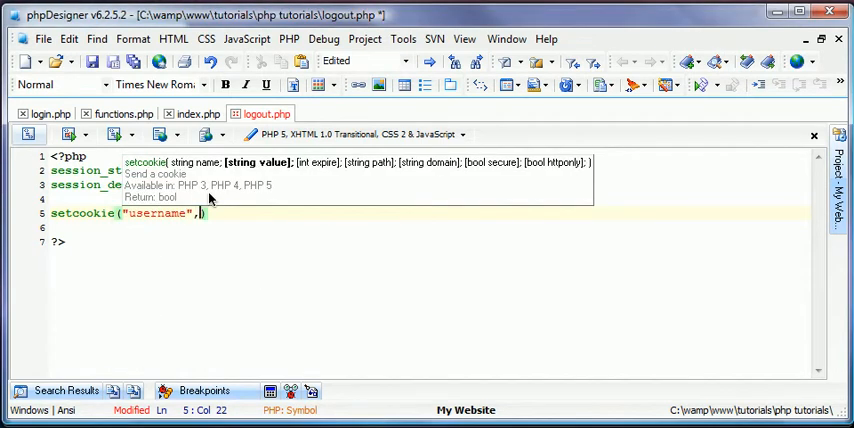
text("",)
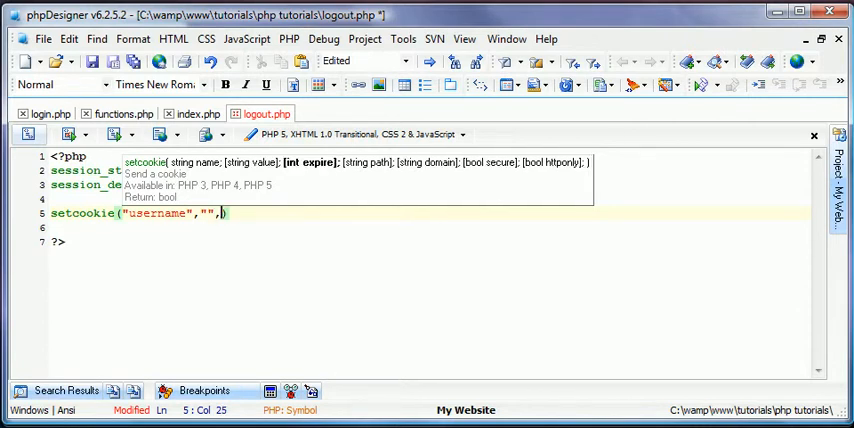
text(time)
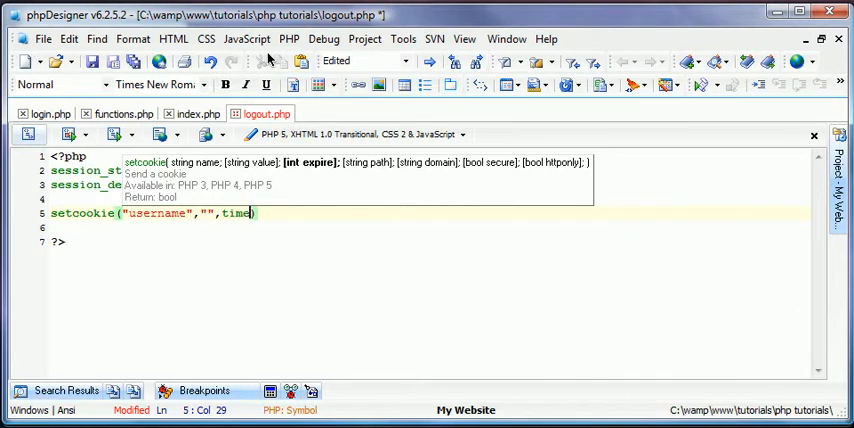
text(()-25)
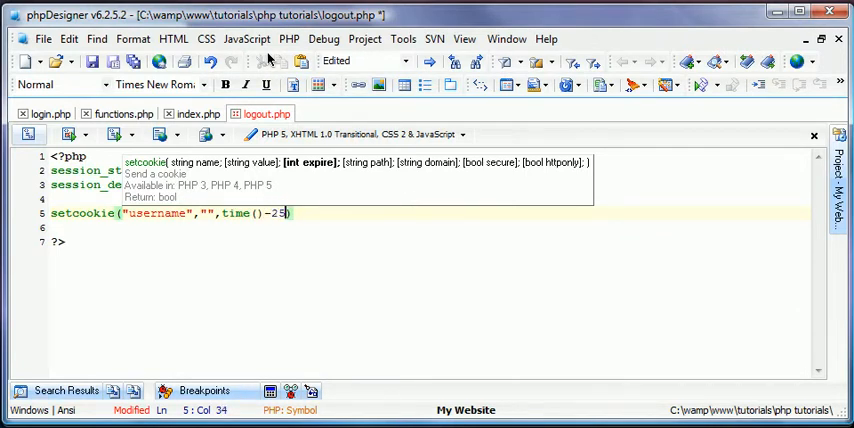
text(9200)
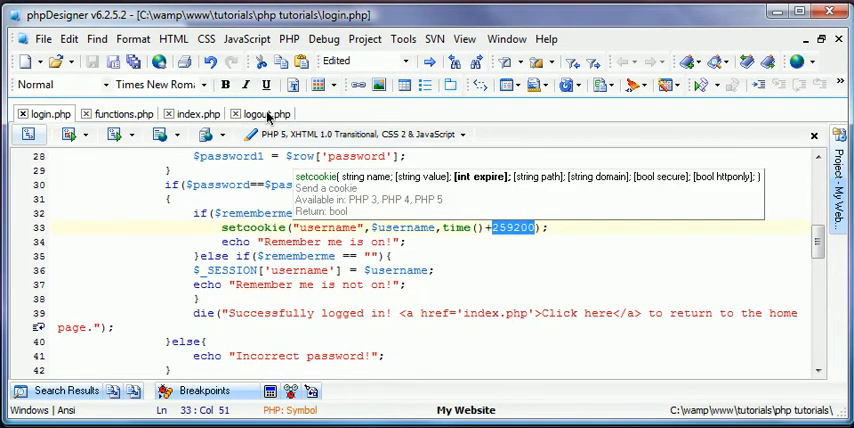
- Return to logout.php and type cookie_destroy after the new setcookie line
click(263, 113)
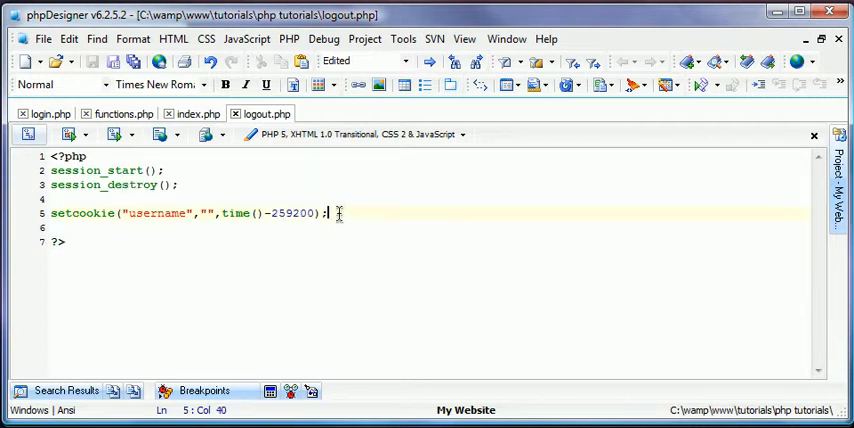
double_click(292, 213)
text(c)
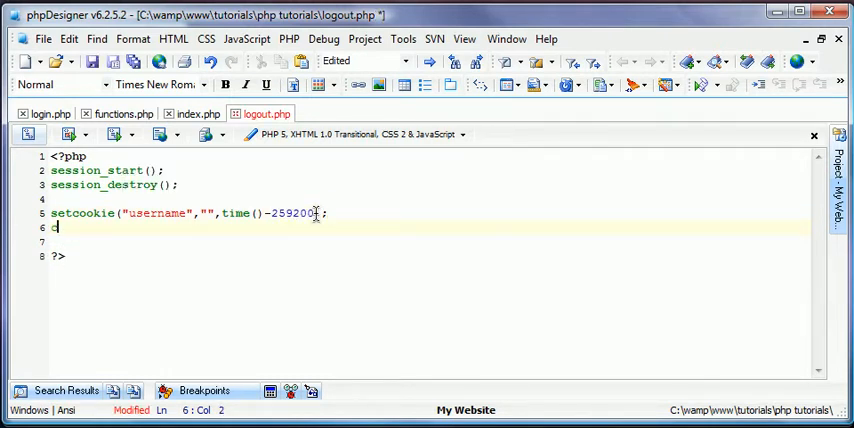
text(ookie_destroy)
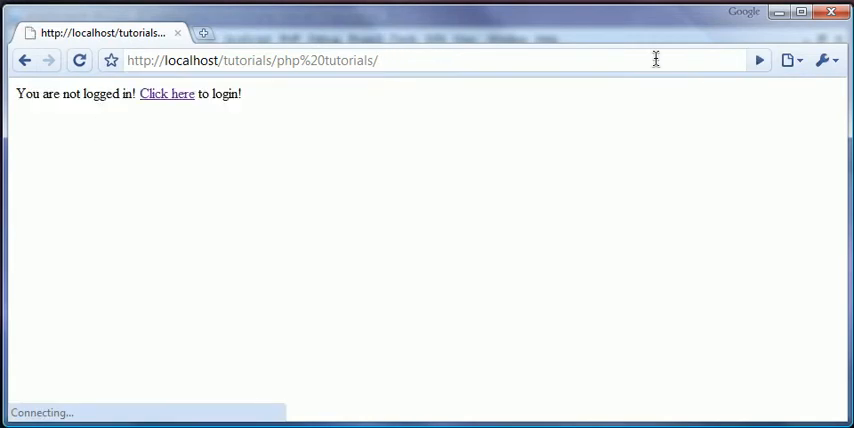
- Follow the 'Click here' link from the tutorials index to the login.php form
click(166, 93)
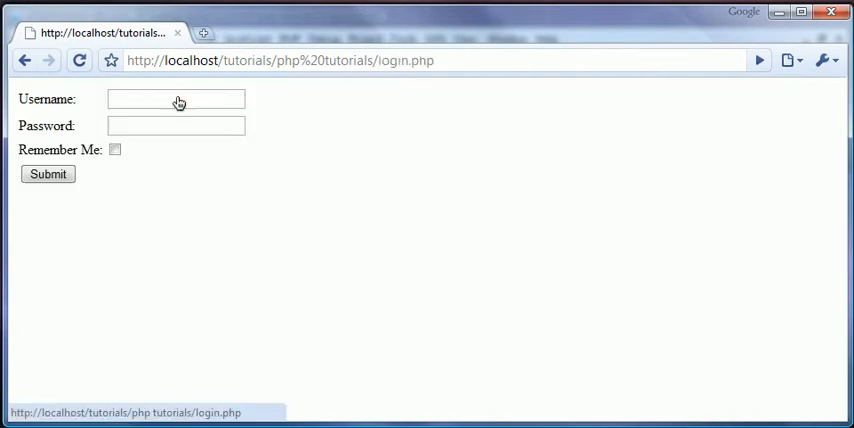
click(176, 98)
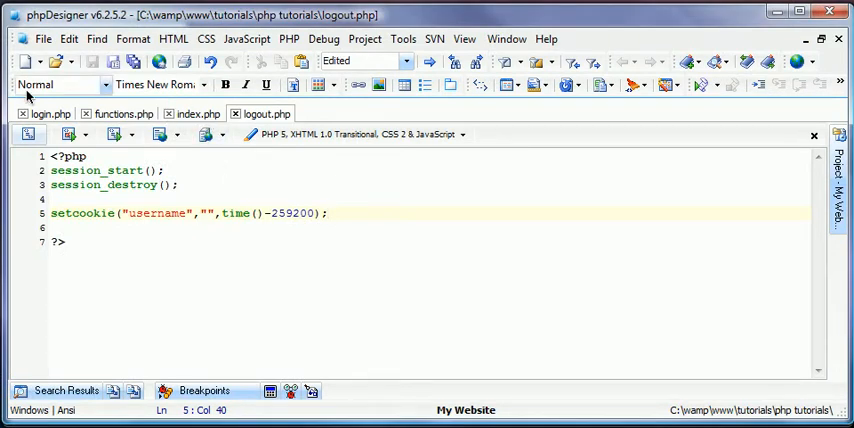
- Delete the 'Remember me is on' and 'Remember me is not on' echo lines in login.php
click(47, 113)
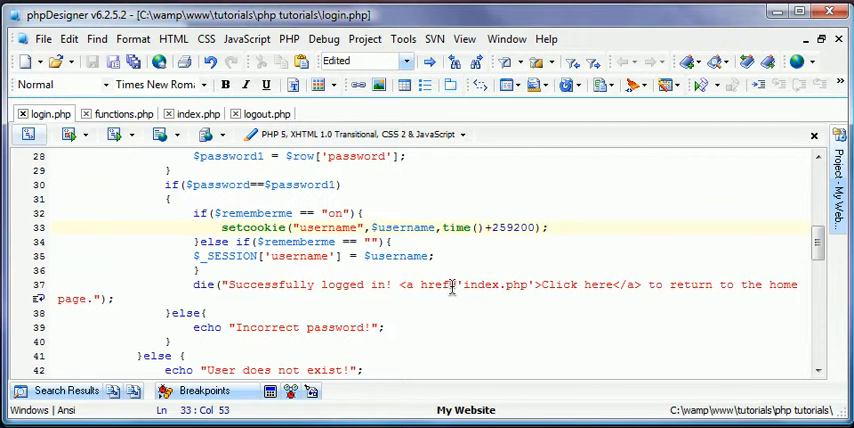
click(548, 227)
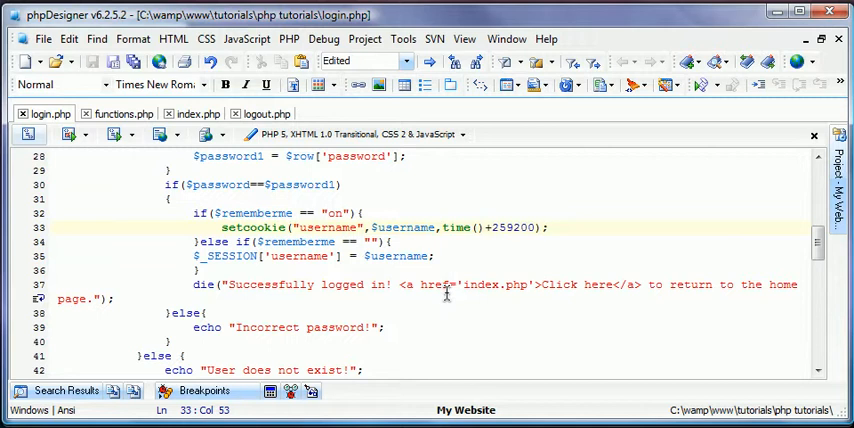
mouse_move(446, 291)
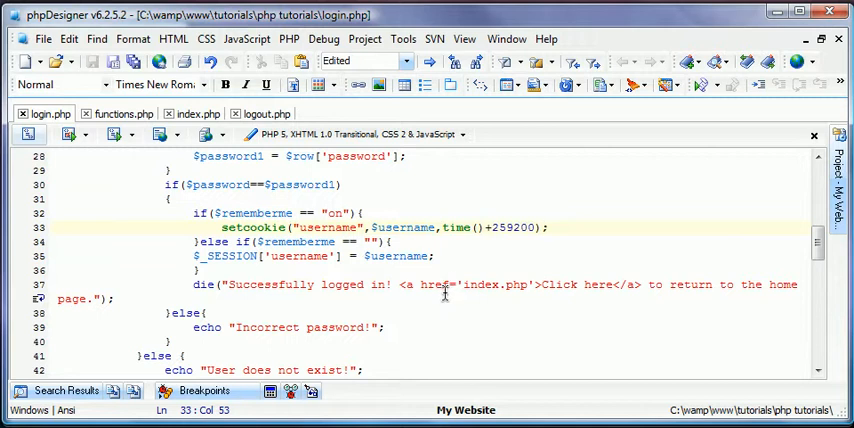
mouse_move(432, 305)
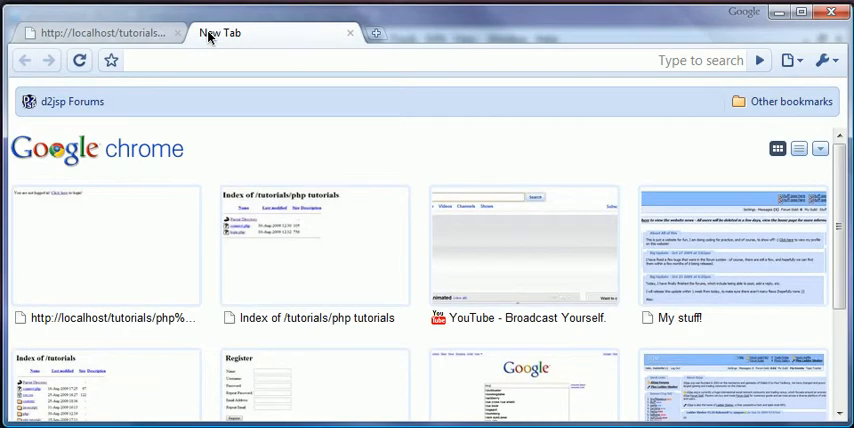
- Load localhost/phpmyadmin in a new Chrome tab
text(locahost/php&sourceid=chro)
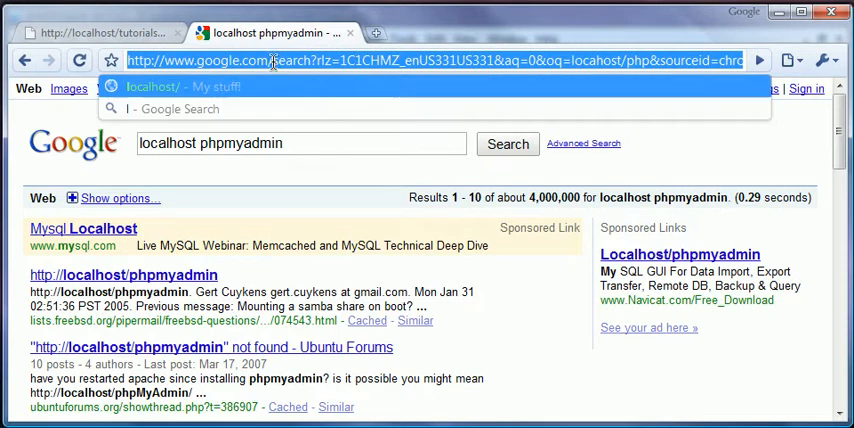
text(localhost/phpmyadmin)
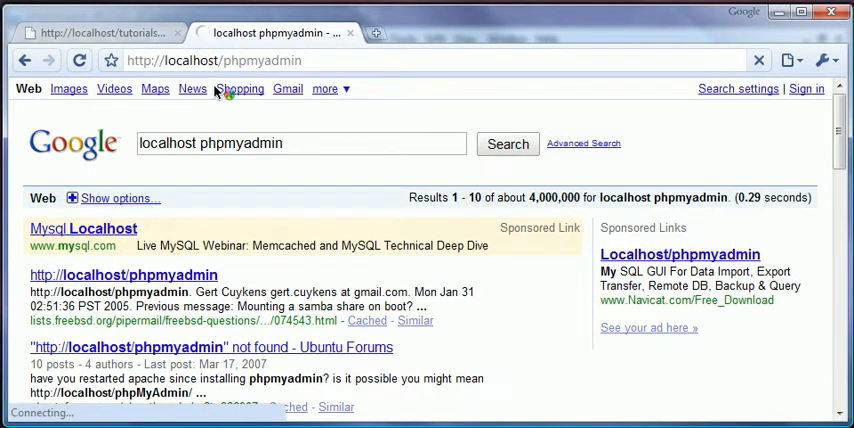
click(124, 275)
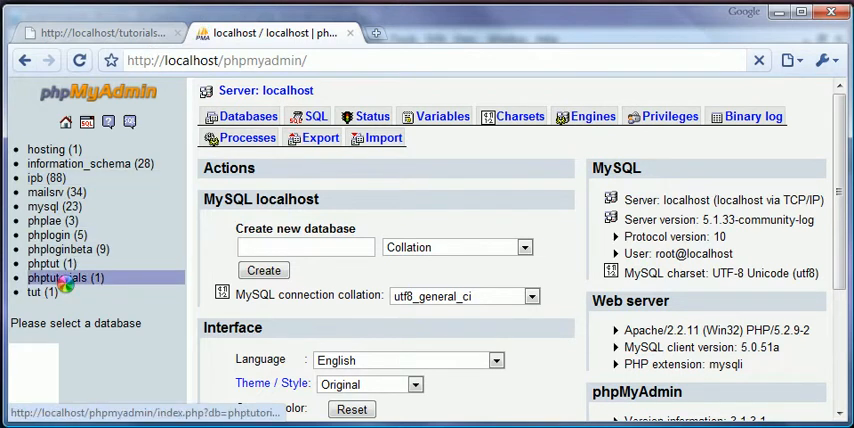
- Browse the phptutorials users table and scroll through its five accounts
click(49, 278)
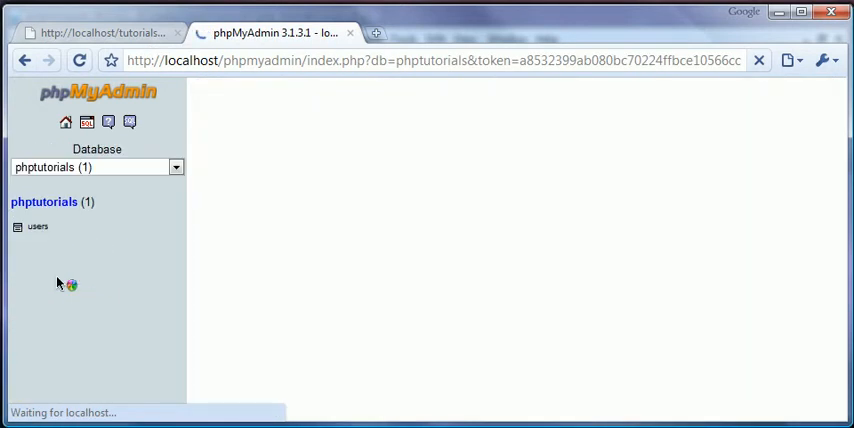
click(38, 226)
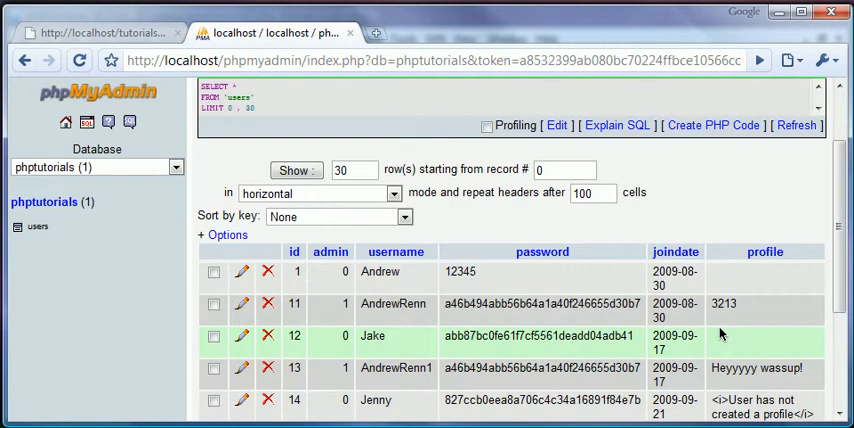
scroll(down, 3)
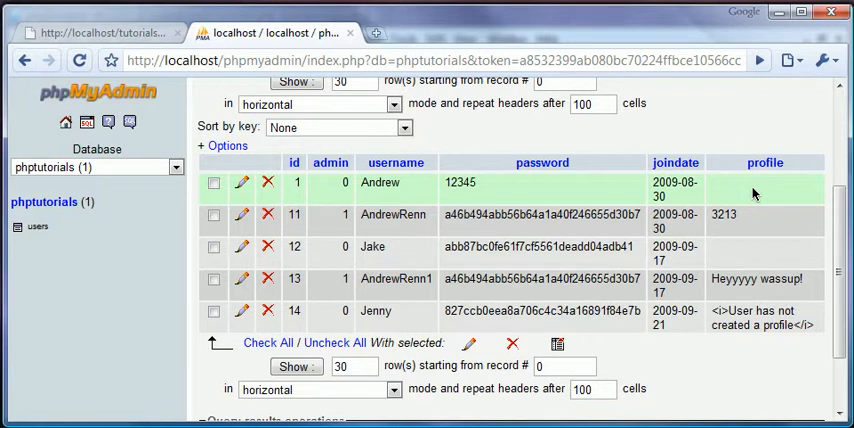
mouse_move(726, 168)
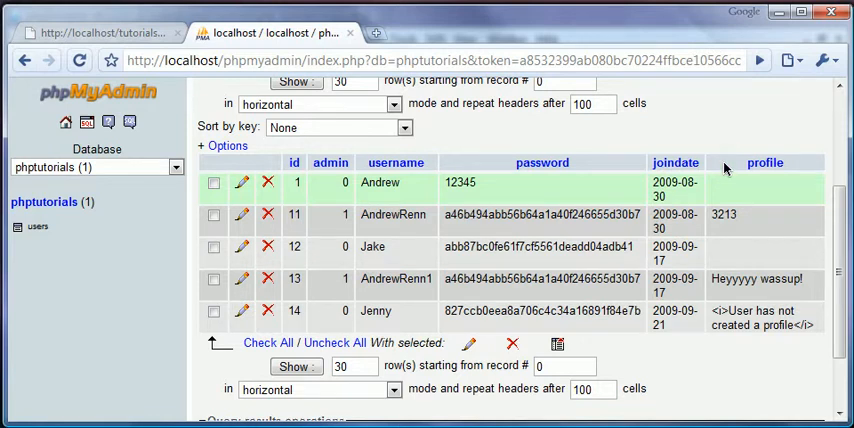